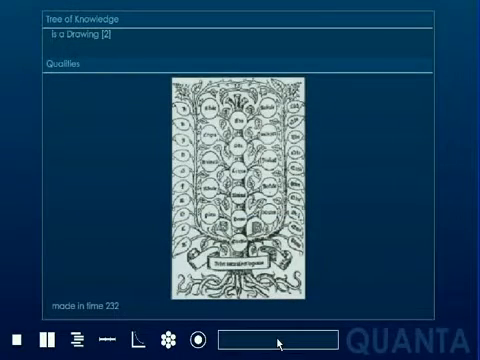
Search 'Philosop' to load the Philosophy concept page, then search 'water' for the next concept
text(Philosop)
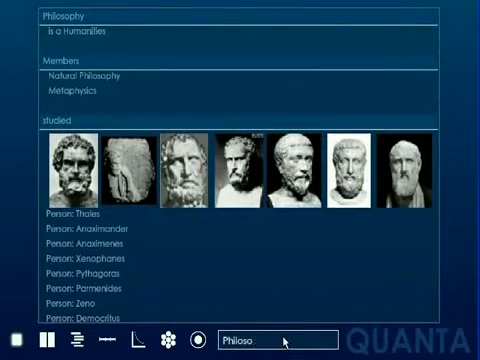
text(water)
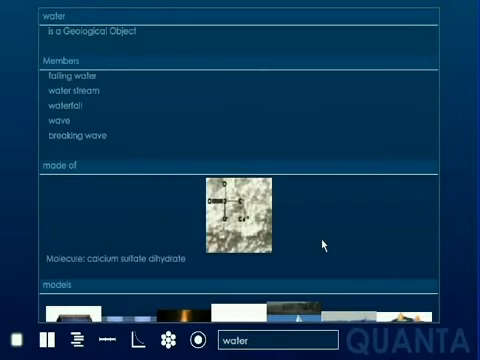
Scroll the water page through Members, Made of, Models and its Paper list
scroll(down, 3)
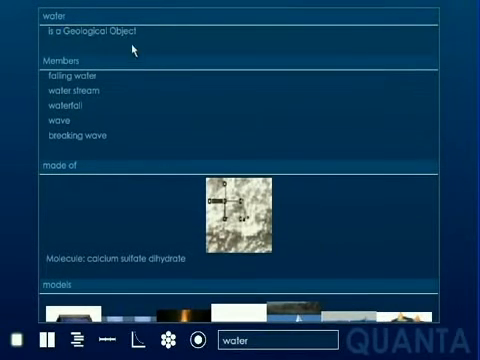
click(52, 120)
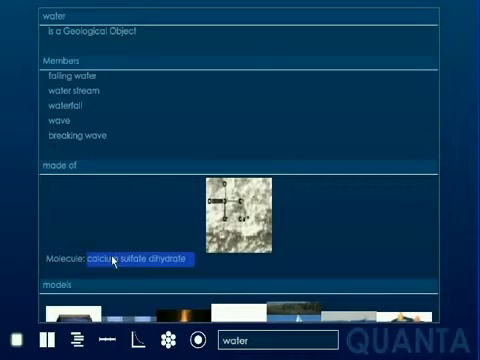
scroll(down, 3)
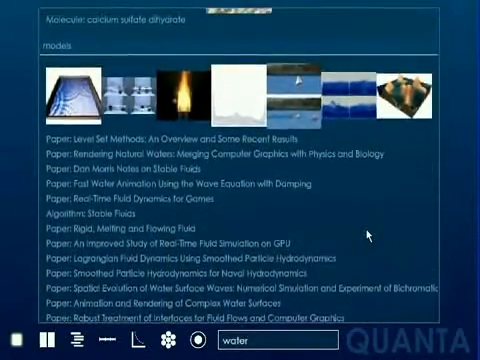
scroll(down, 3)
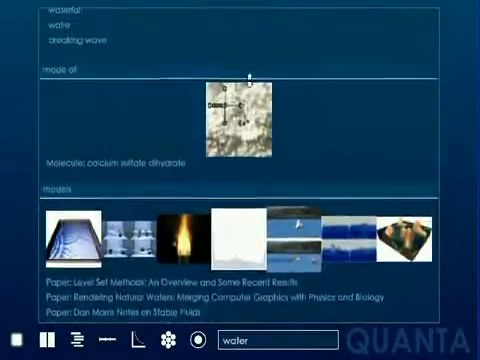
scroll(down, 3)
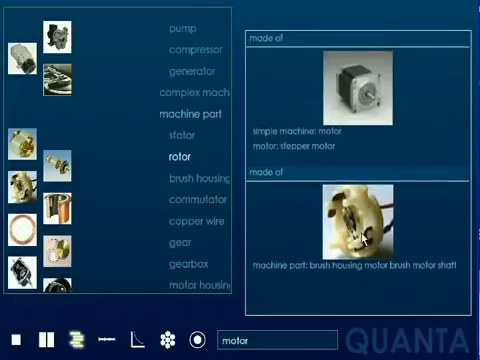
Follow the motor's part tree to the brush housing part page
click(196, 172)
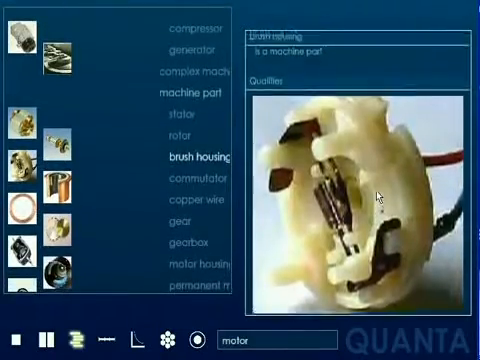
scroll(down, 3)
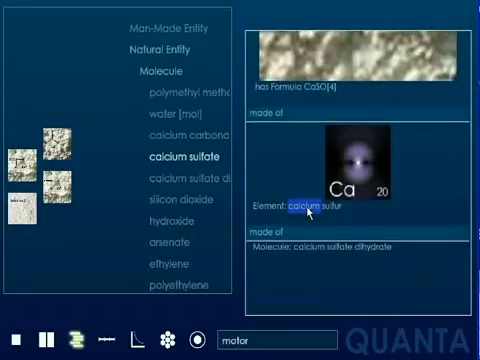
From calcium sulfate dihydrate's makeup, go to the element page for calcium
click(312, 204)
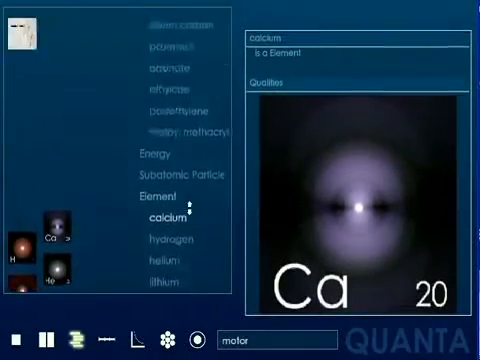
scroll(down, 3)
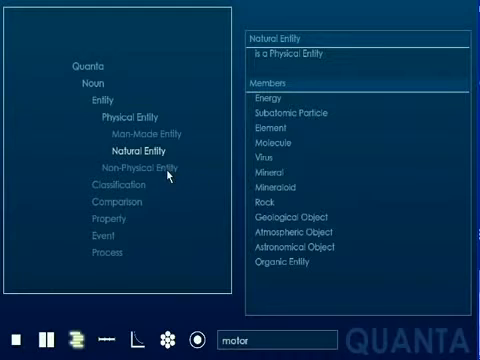
Expand Natural Entity under Physical Entity to list members such as Energy, Element and Mineral
click(132, 164)
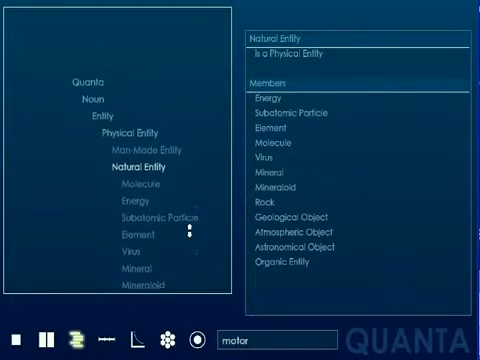
scroll(down, 3)
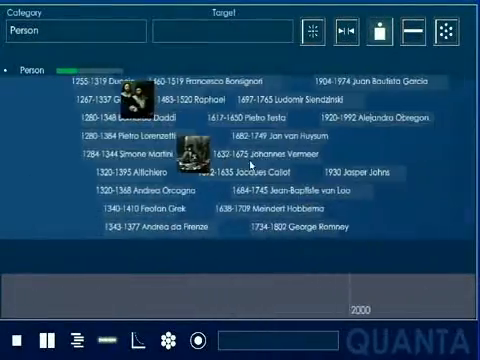
Clear the Person category from the timeline to choose another one
click(446, 32)
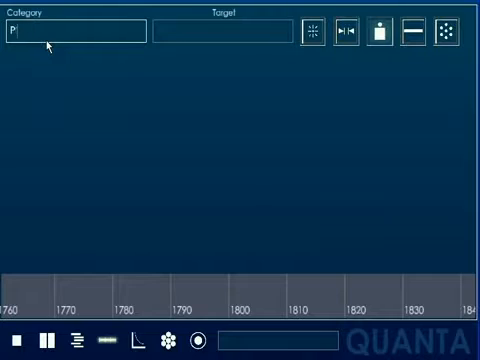
Set the timeline category to 'Computer Graphics' so it shows papers by subfield
text(Computer Graphics)
click(222, 32)
text(Paper)
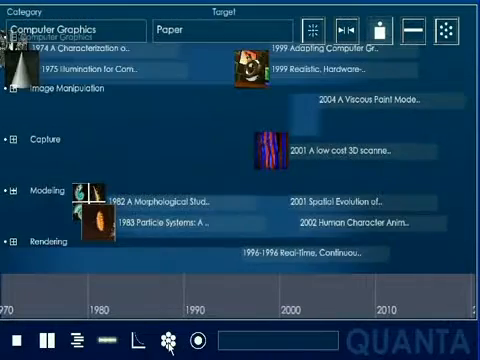
mouse_move(176, 318)
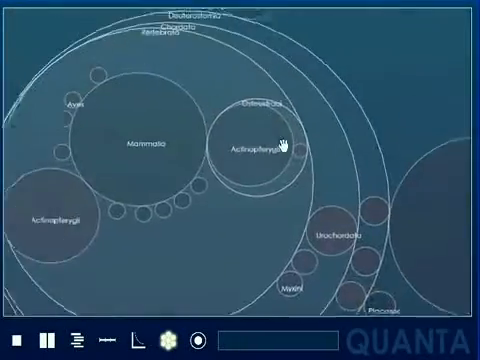
Zoom the circle packing from Subject into Computer Science and a Computer Graphics subfield
click(136, 140)
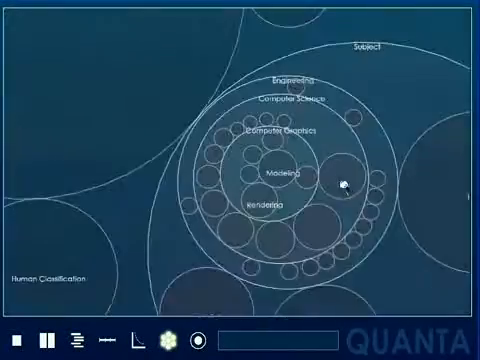
click(344, 180)
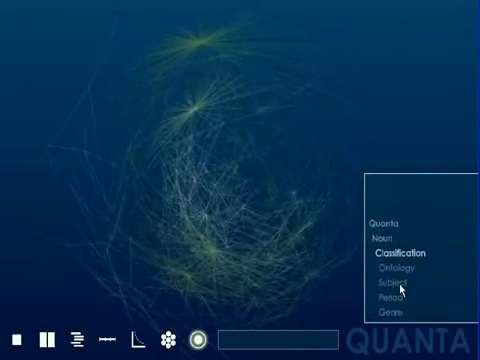
Step back to the Noun categories and highlight the Property branch in the network
click(388, 286)
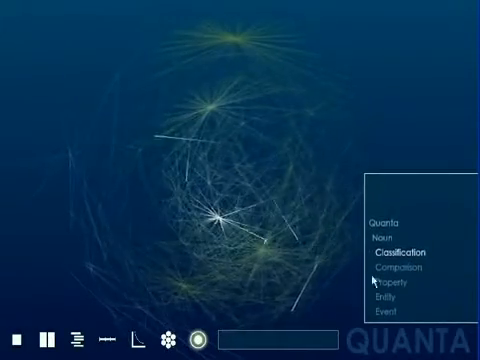
click(388, 258)
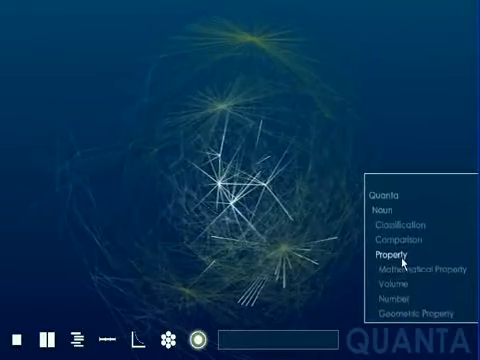